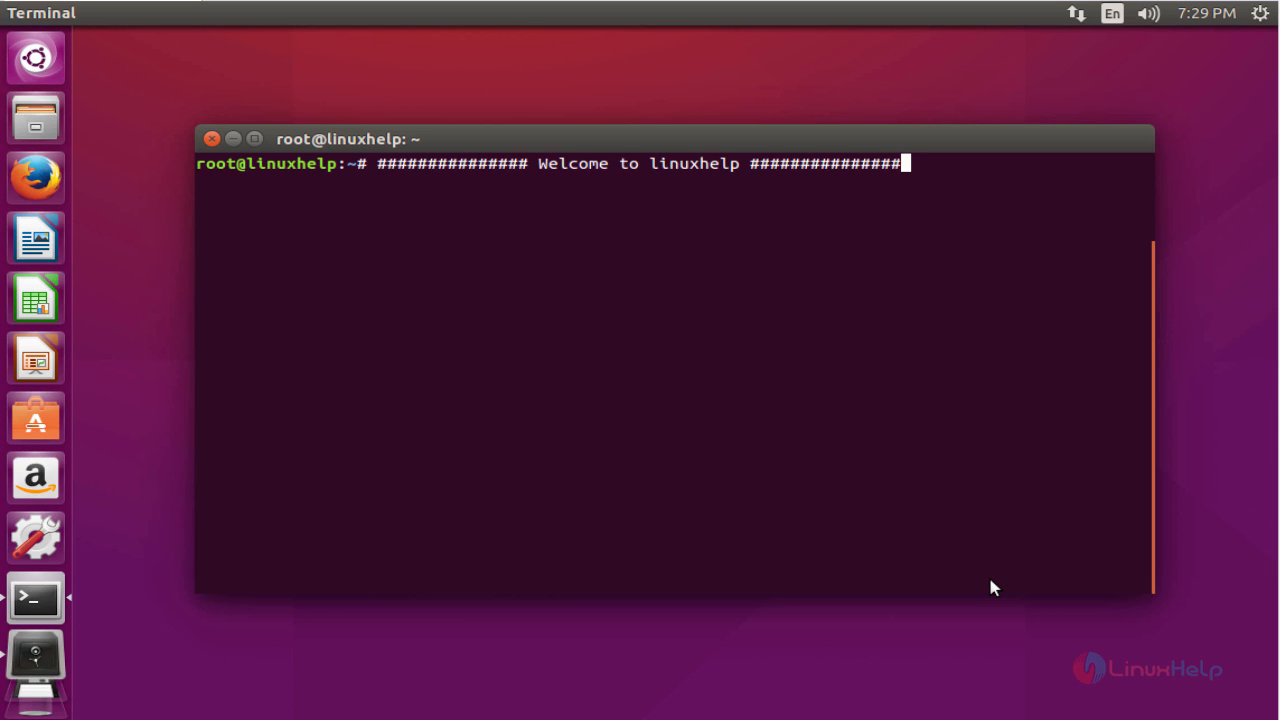
mouse_move(740, 593)
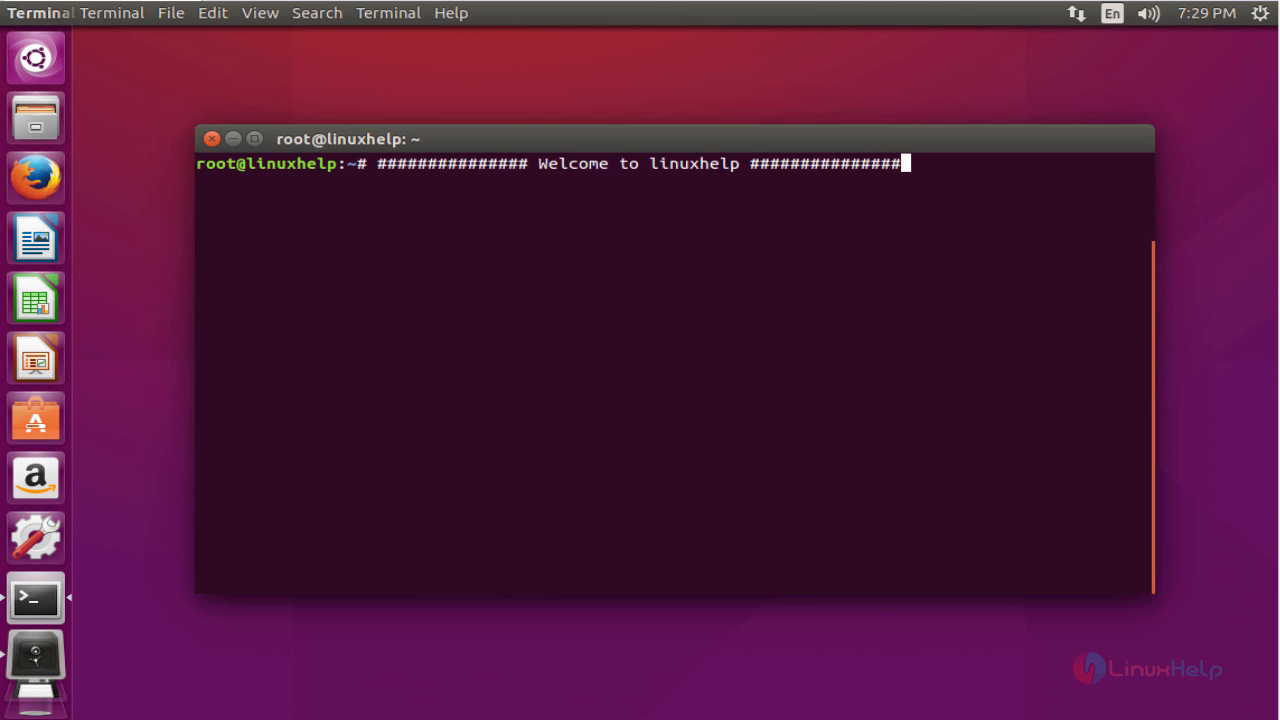
- Enter the command to add the ppa:webupd8team/sublime-text-3 repository
type("add-apt-repository ppa:webupd8team/sublime-text-3")
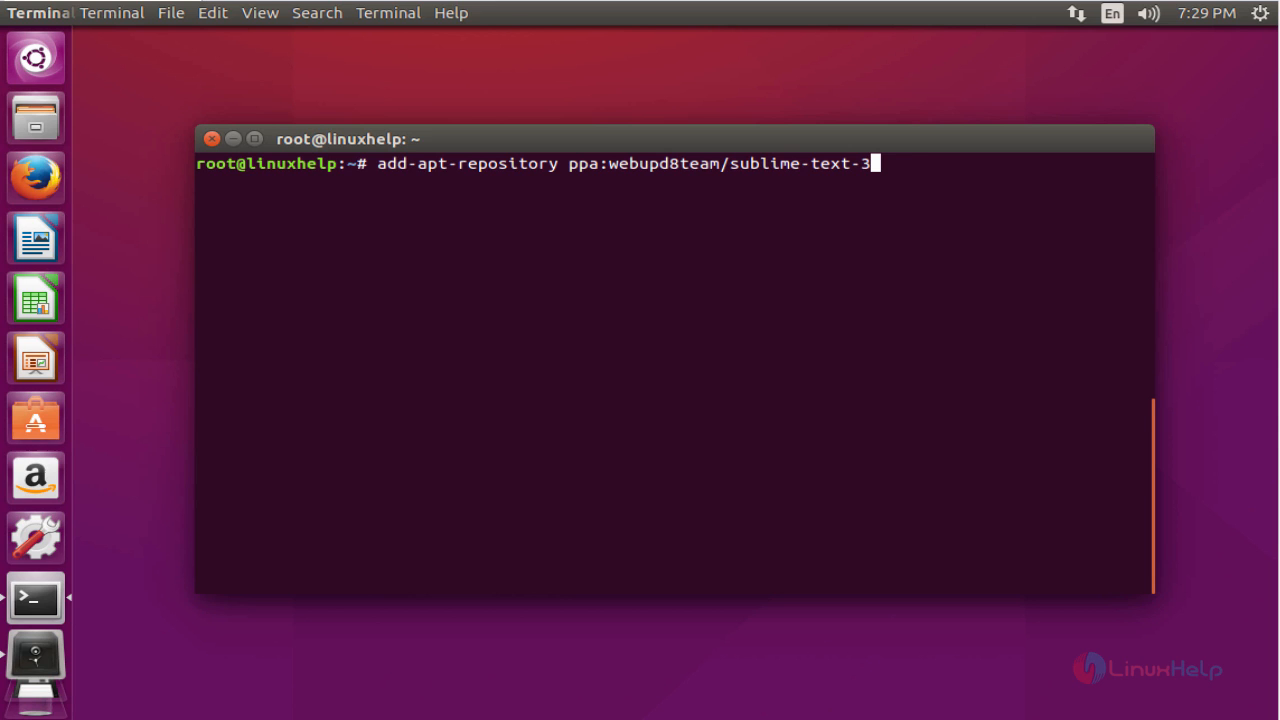
mouse_move(804, 252)
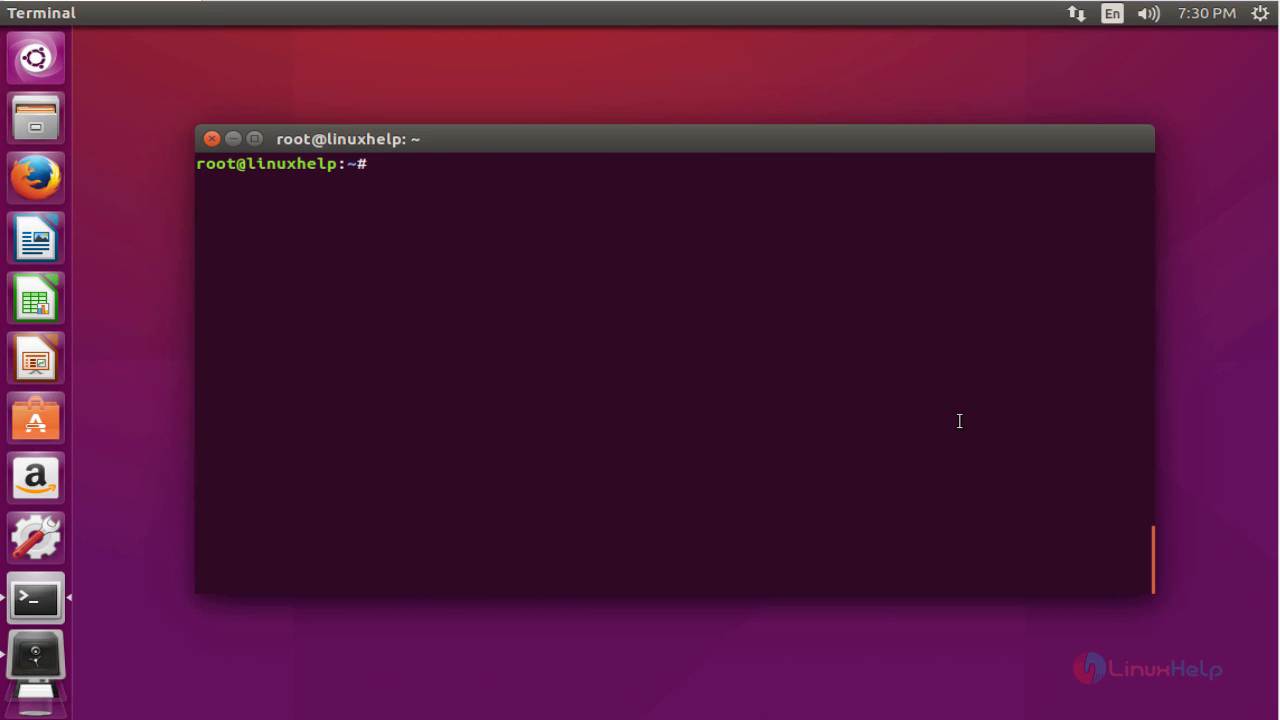
- Run apt-get install sublime-text-installer to install Sublime Text 3
type("apt-")
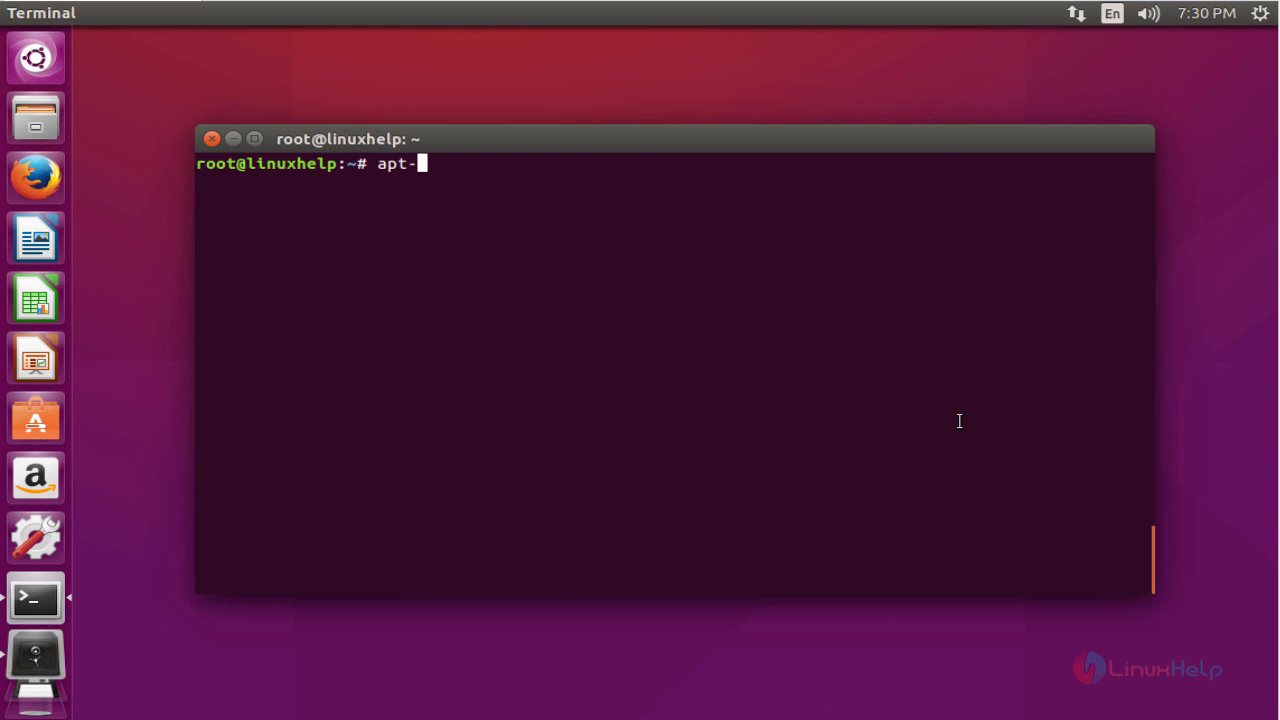
type("get in")
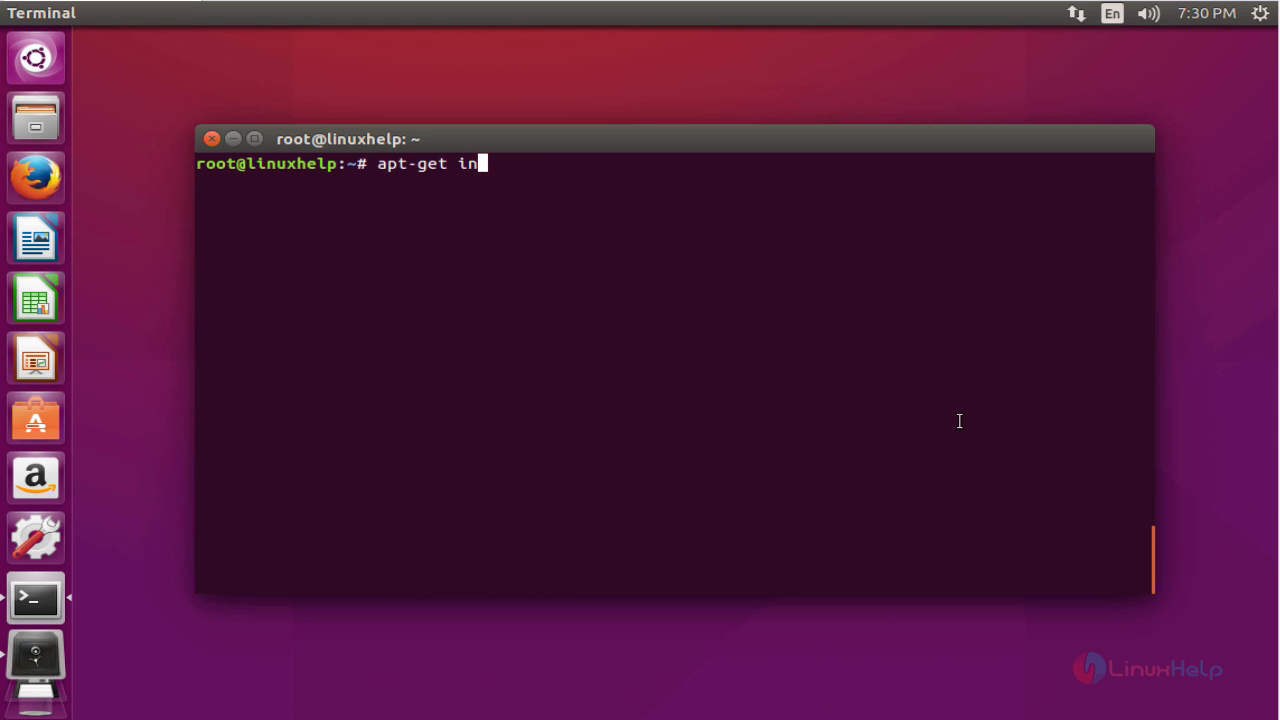
type("stall")
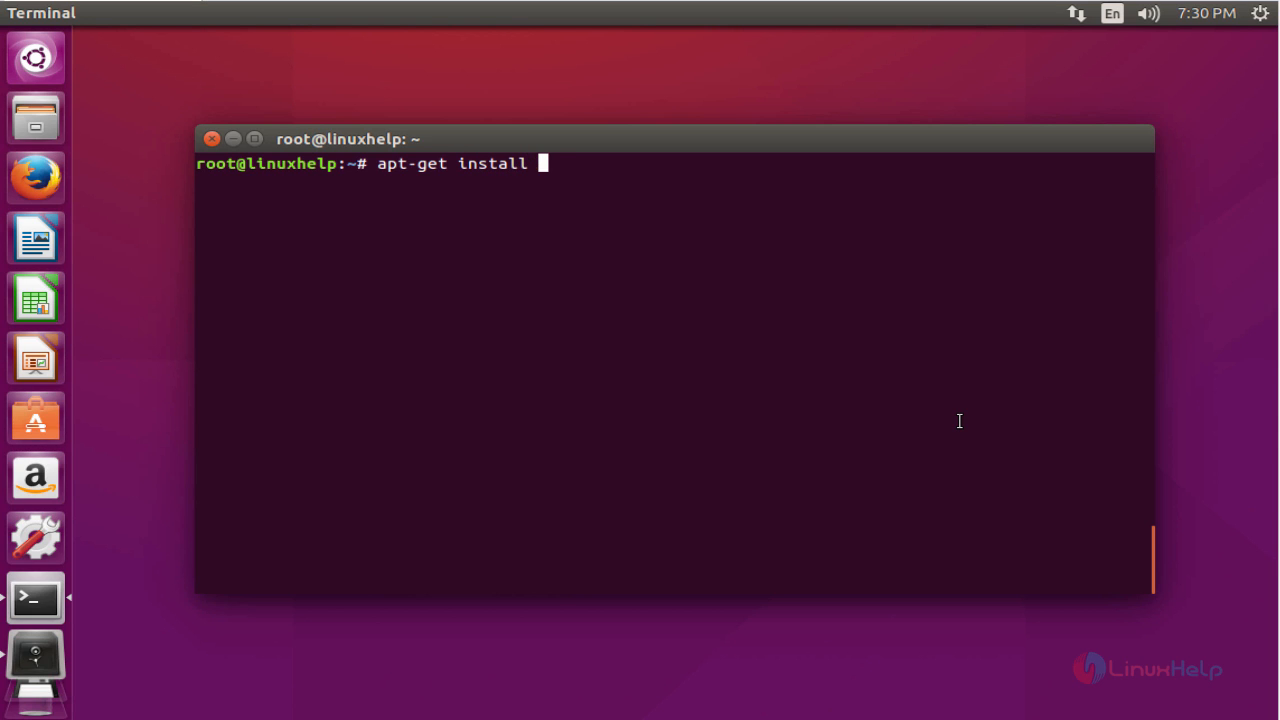
type("subl")
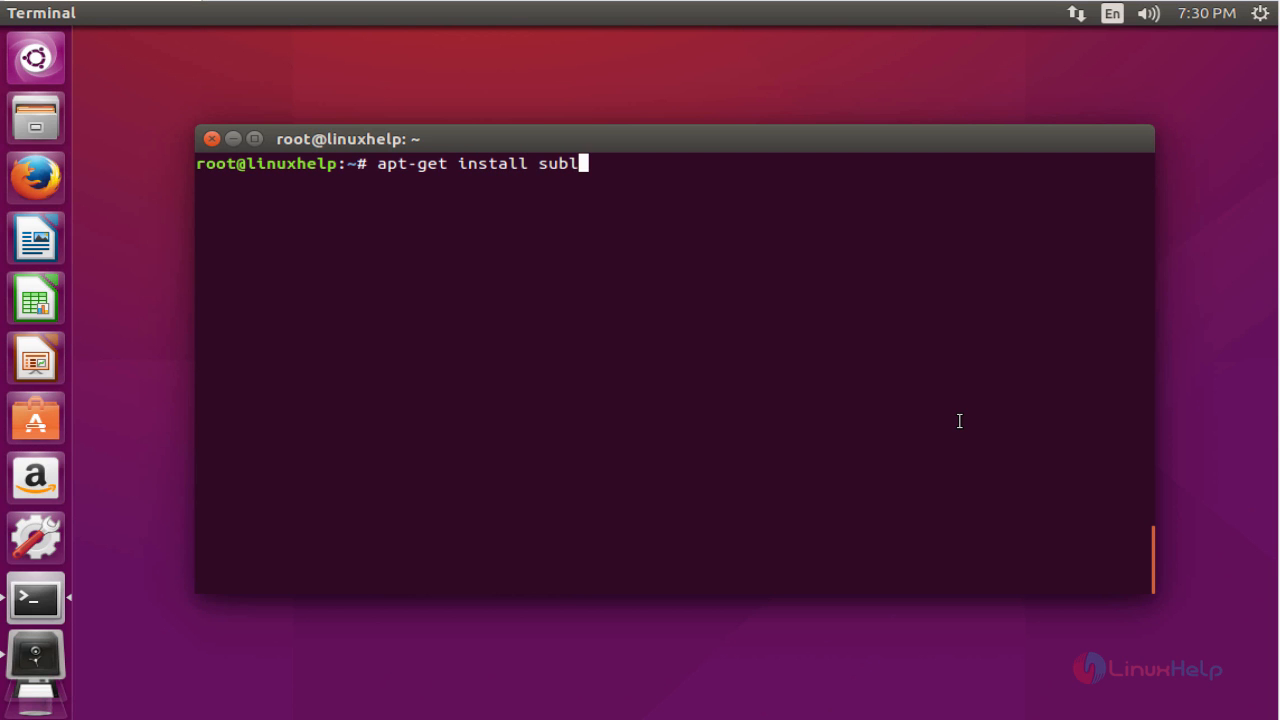
type("ime-")
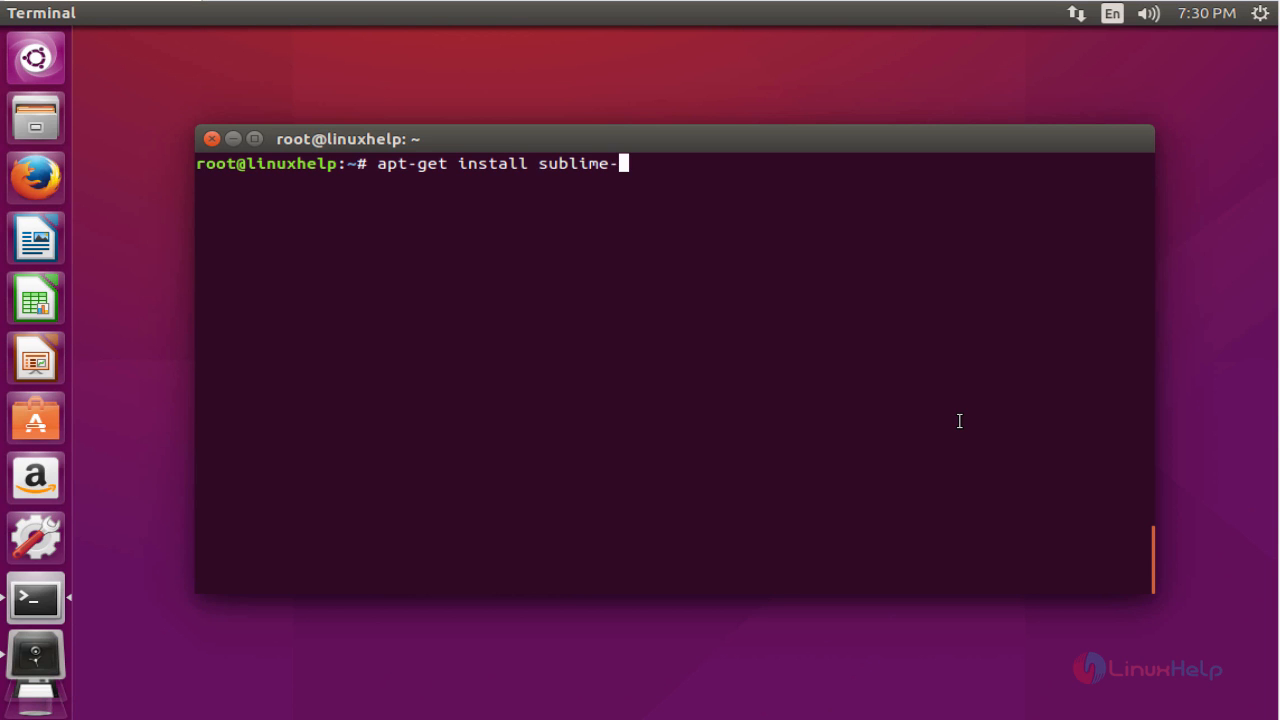
type("text")
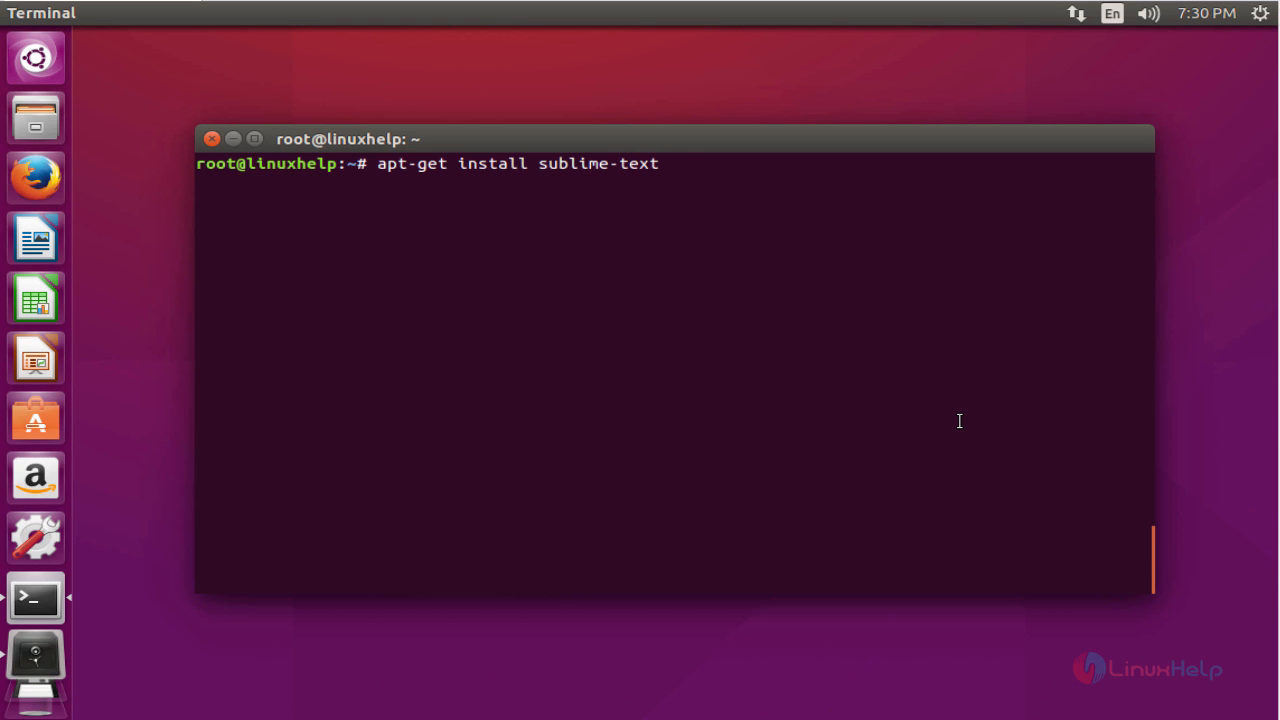
type("-insta")
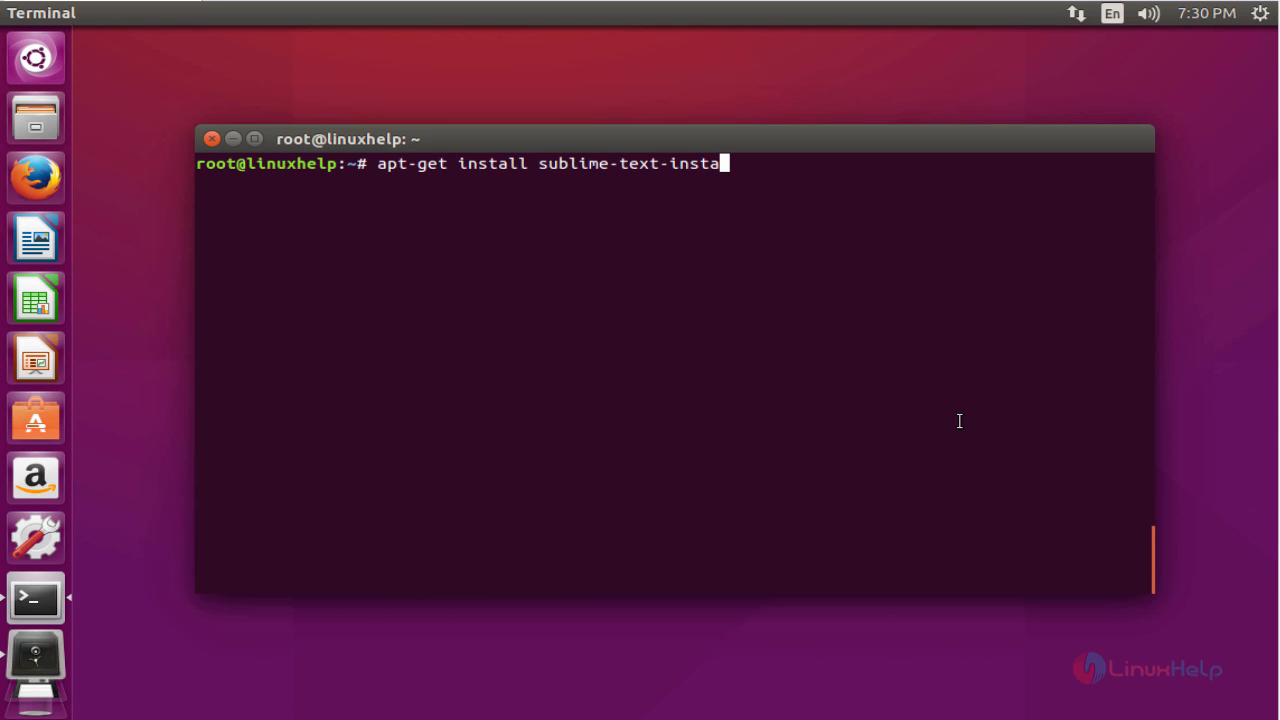
type("ller")
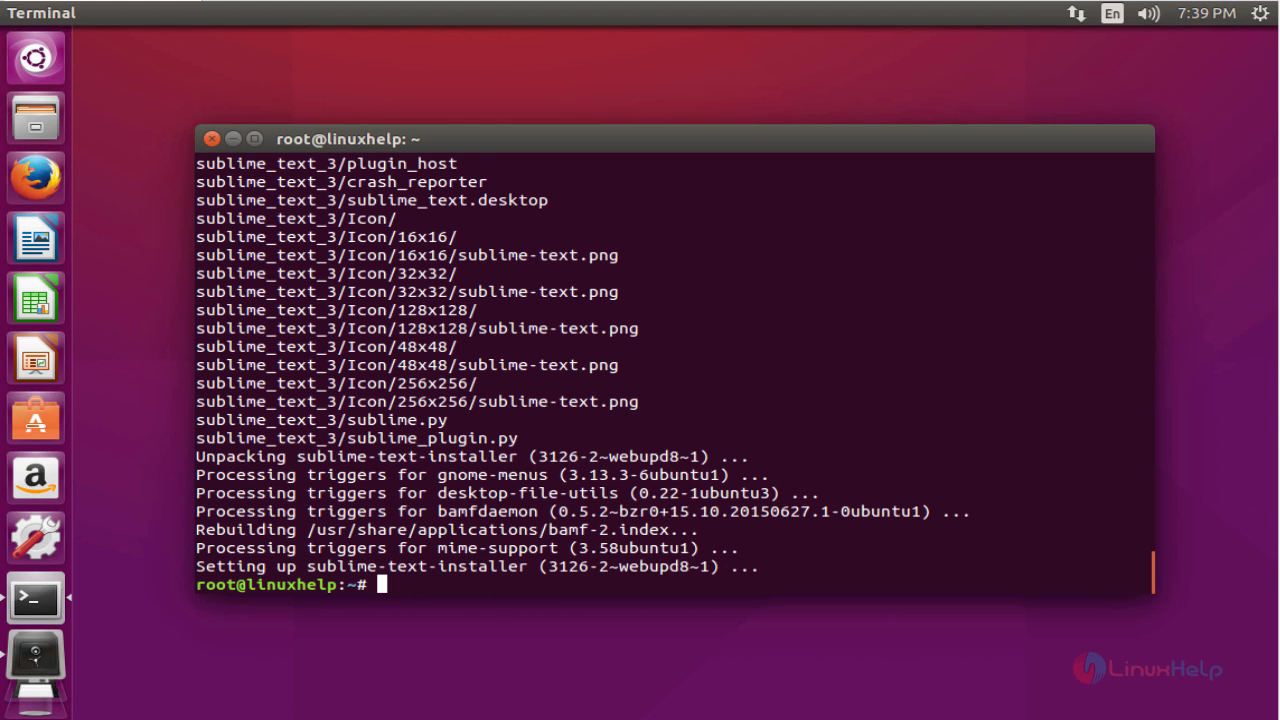
mouse_move(55, 45)
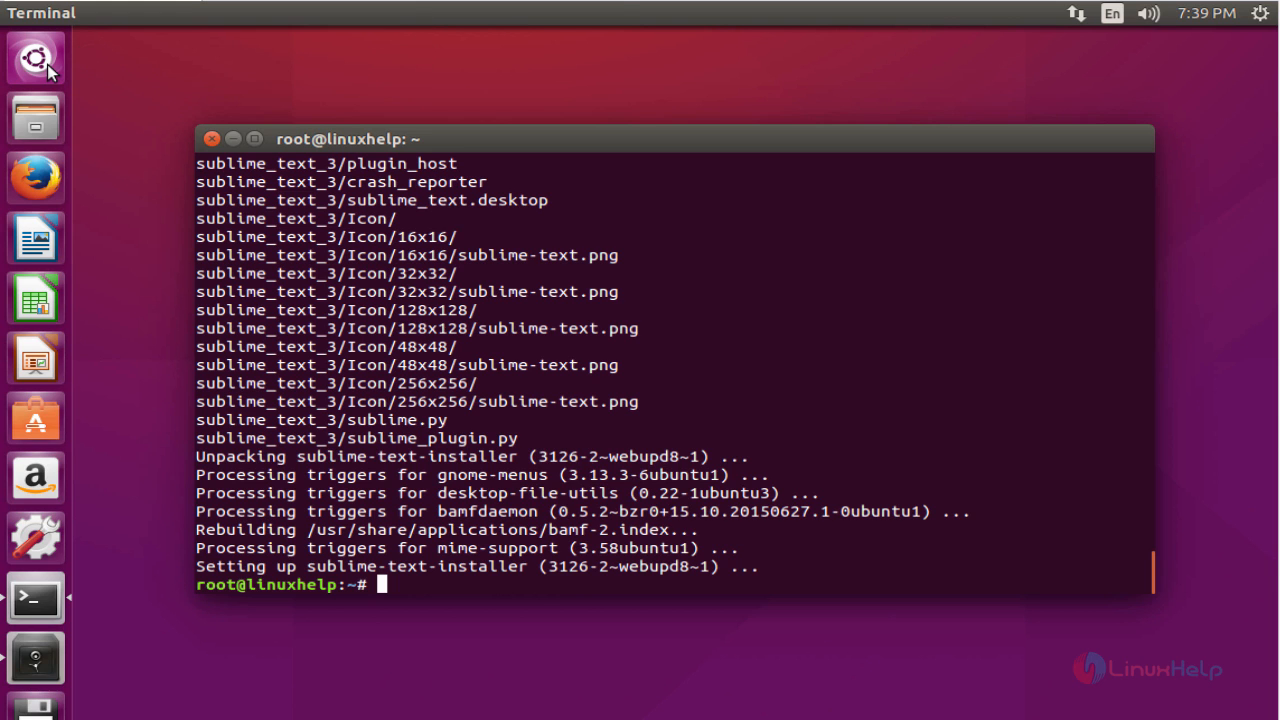
- Search the Unity Dash for 'sub' and launch Sublime Text
left_click(36, 57)
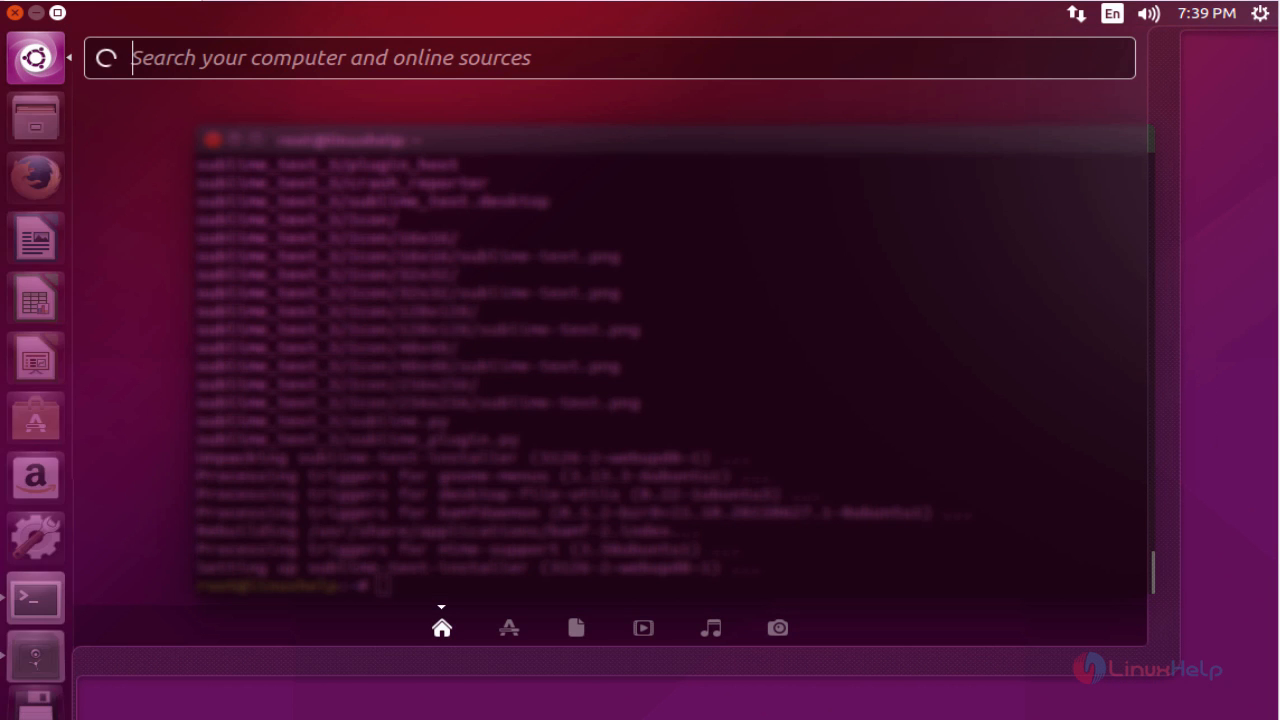
left_click(398, 57)
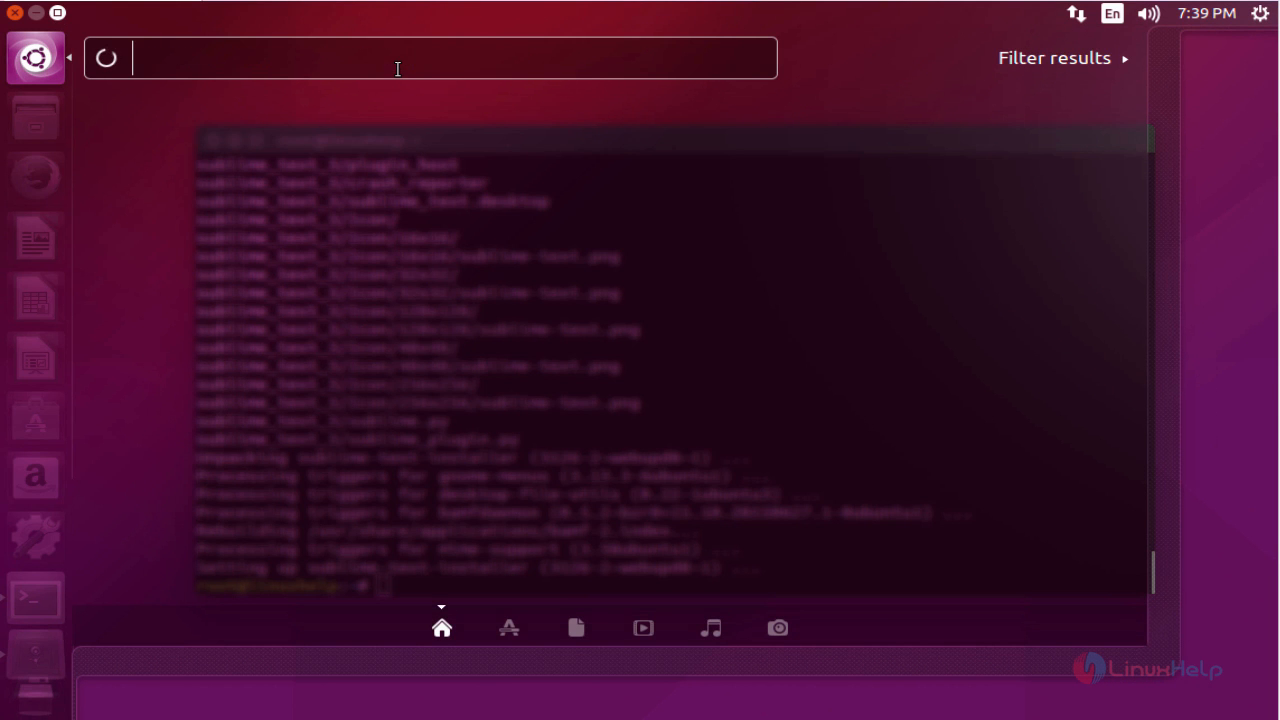
type("sub")
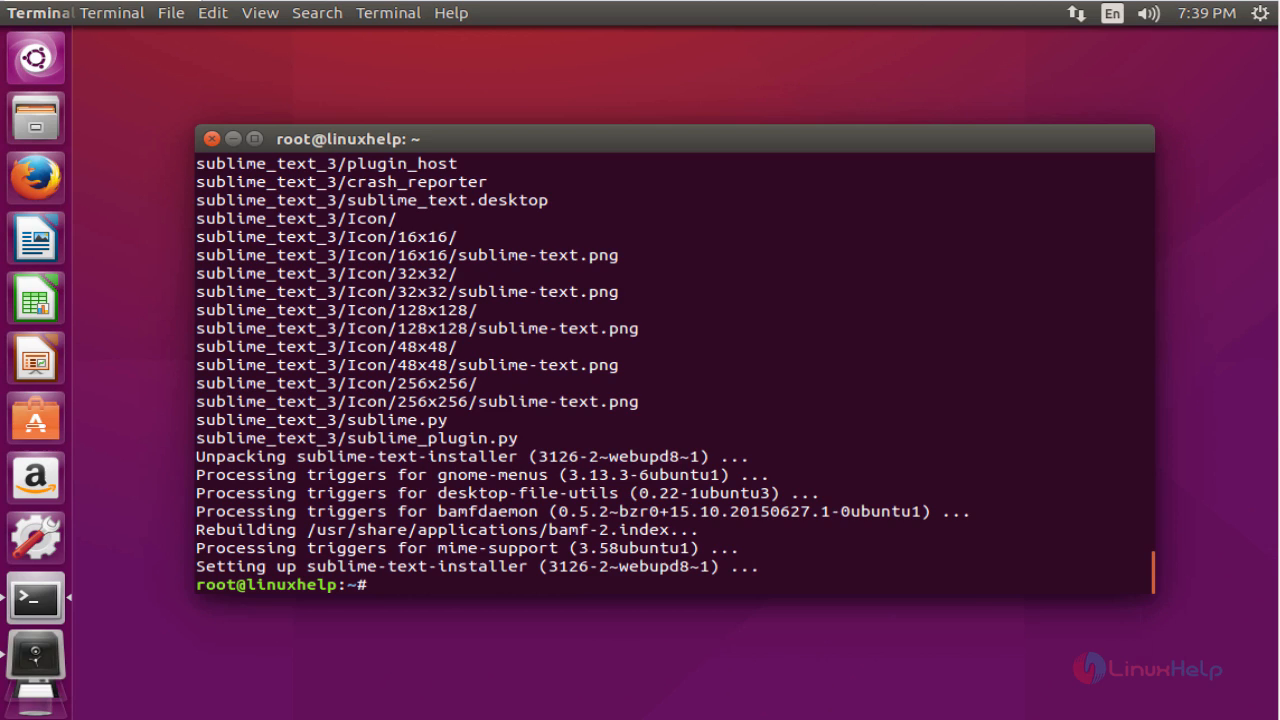
left_click(35, 660)
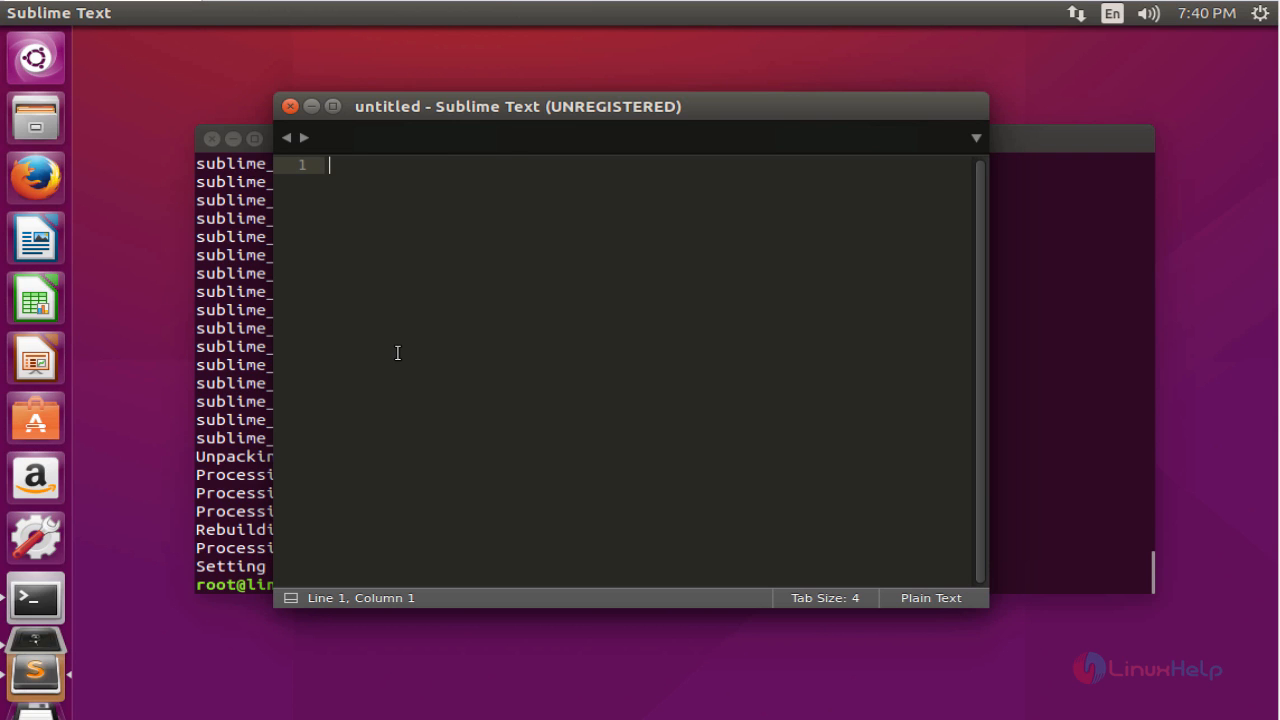
- Type 'welcome to linuxhelp.com' on line 1 of the untitled document
type("welcome")
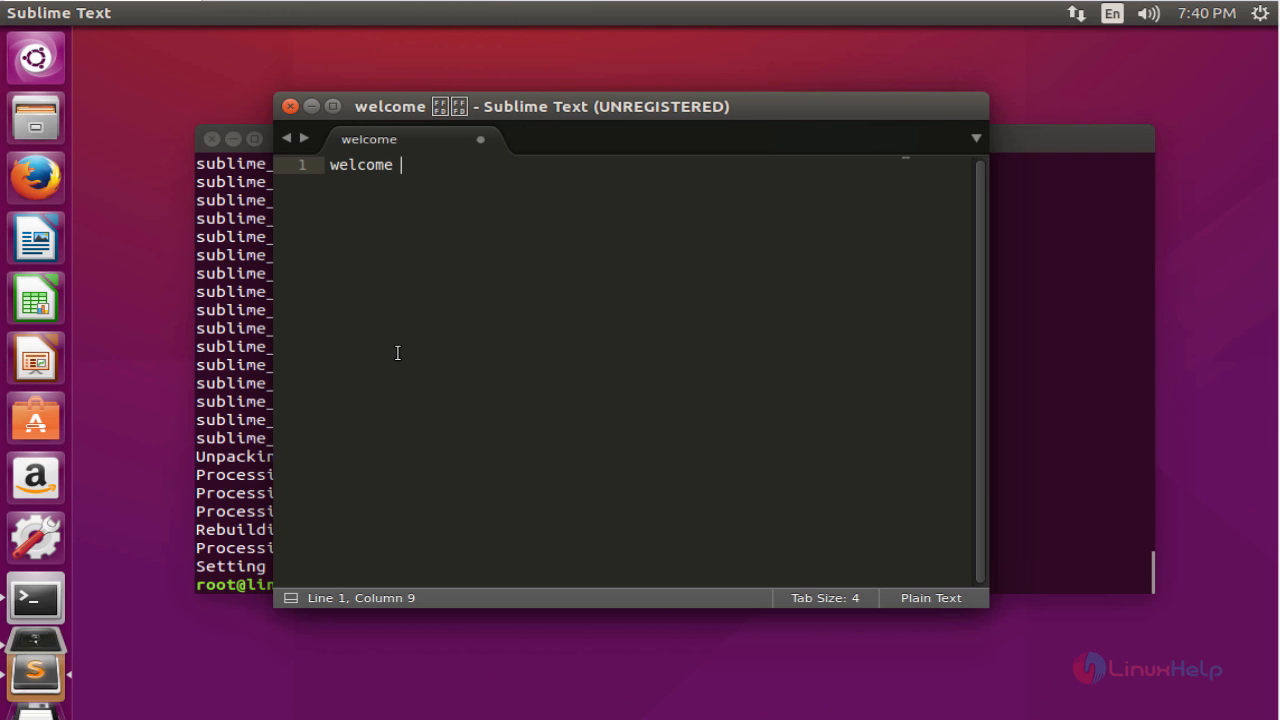
type("to linux")
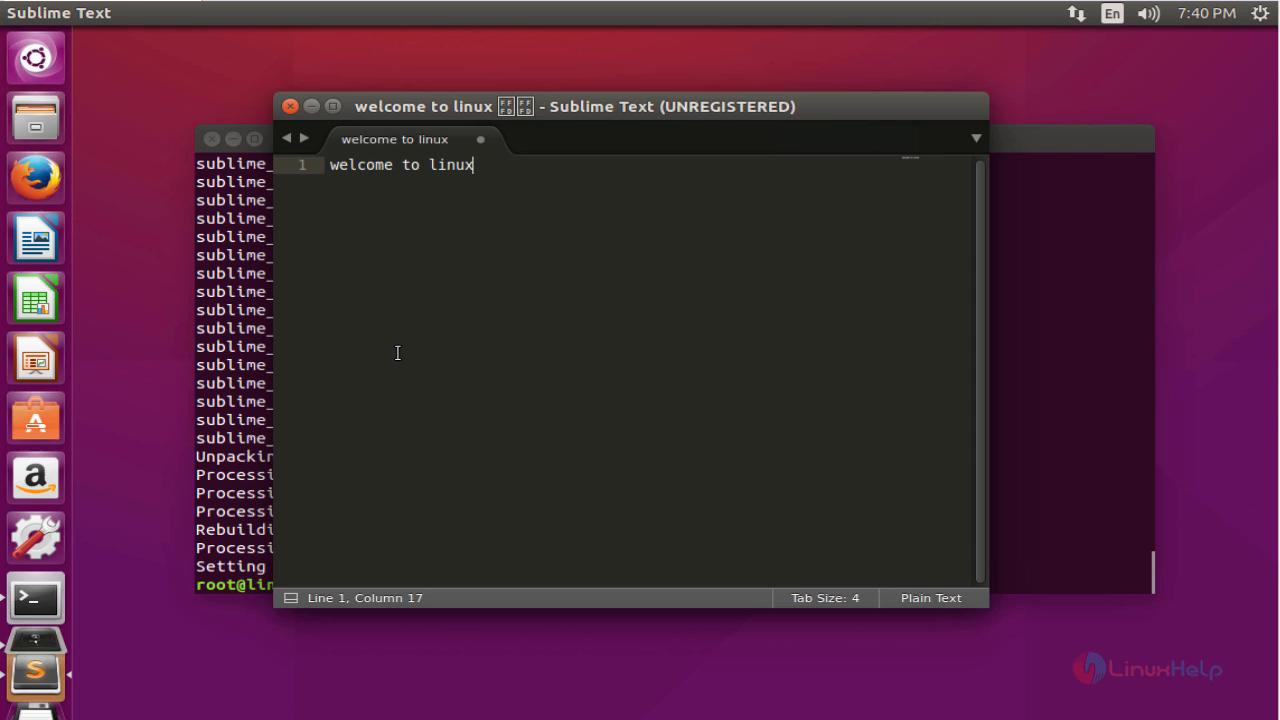
type("help.com")
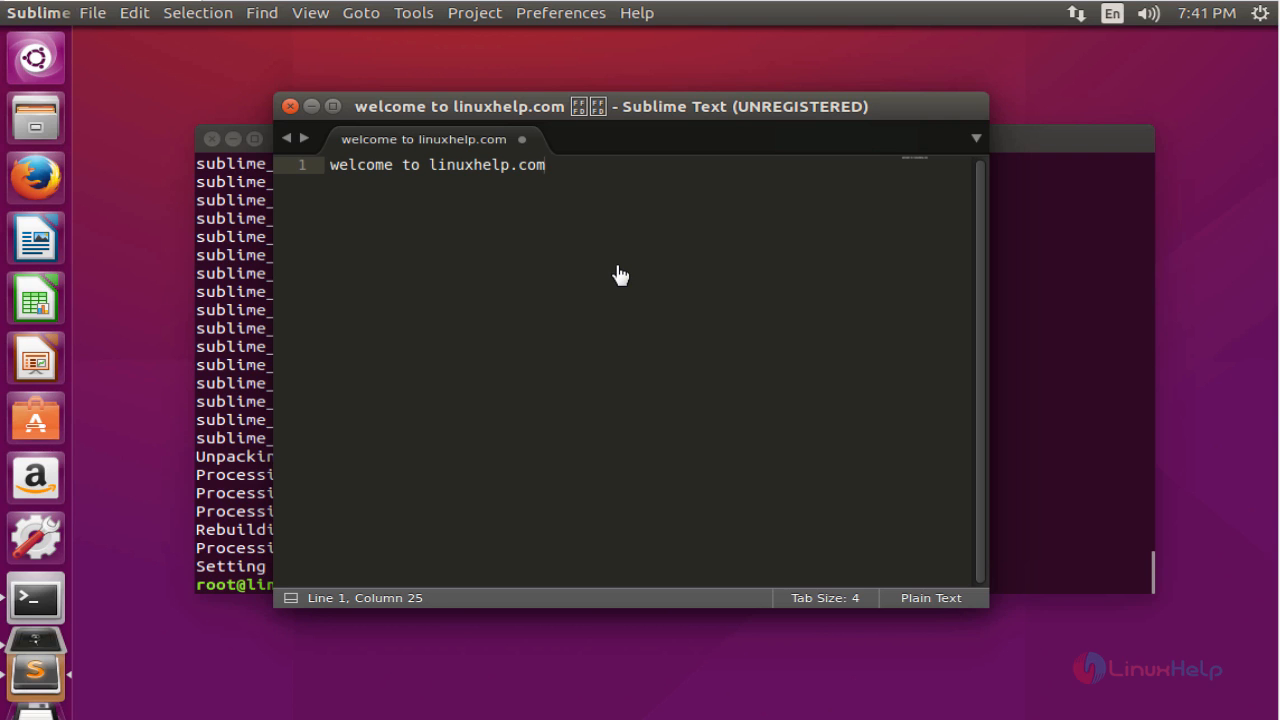
mouse_move(220, 90)
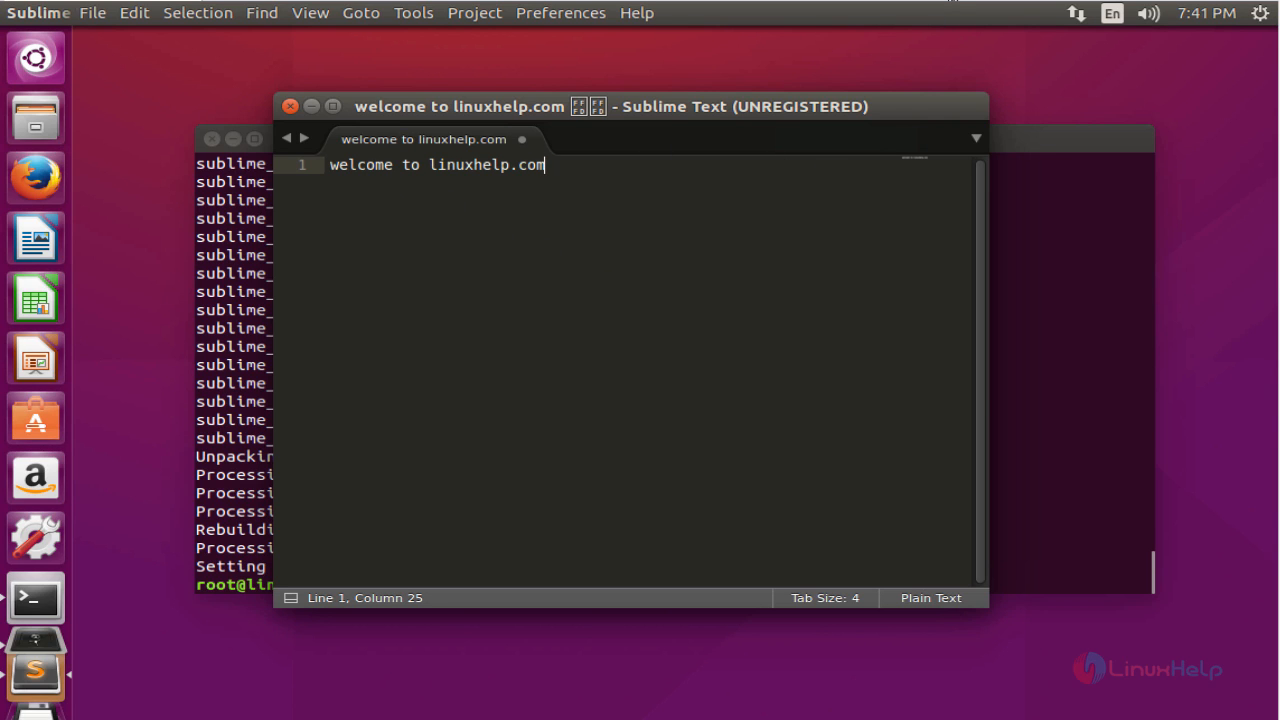
mouse_move(588, 213)
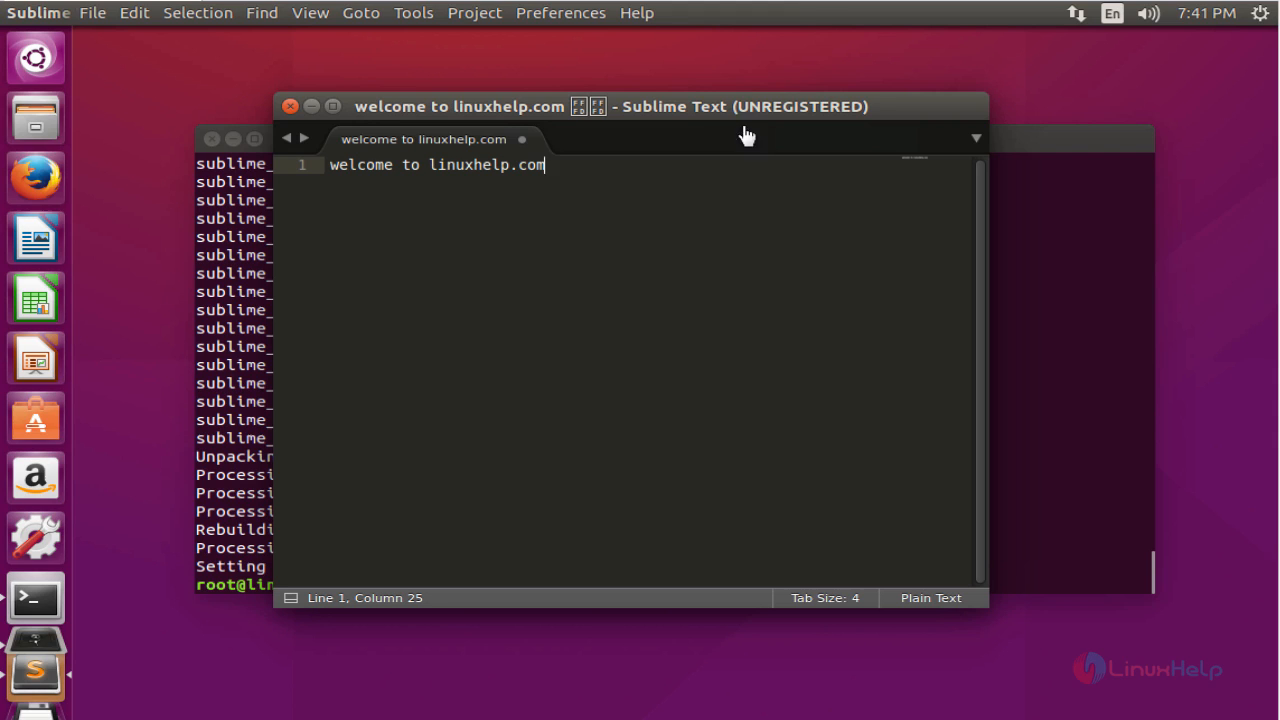
mouse_move(833, 27)
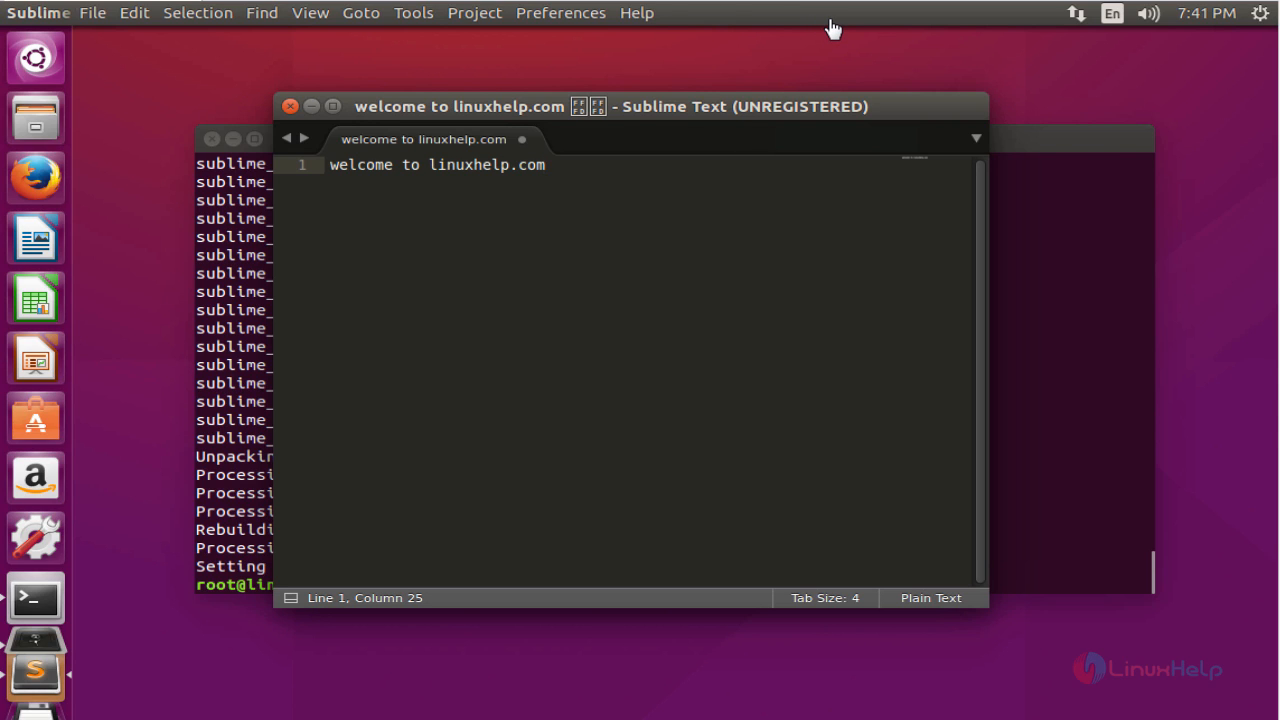